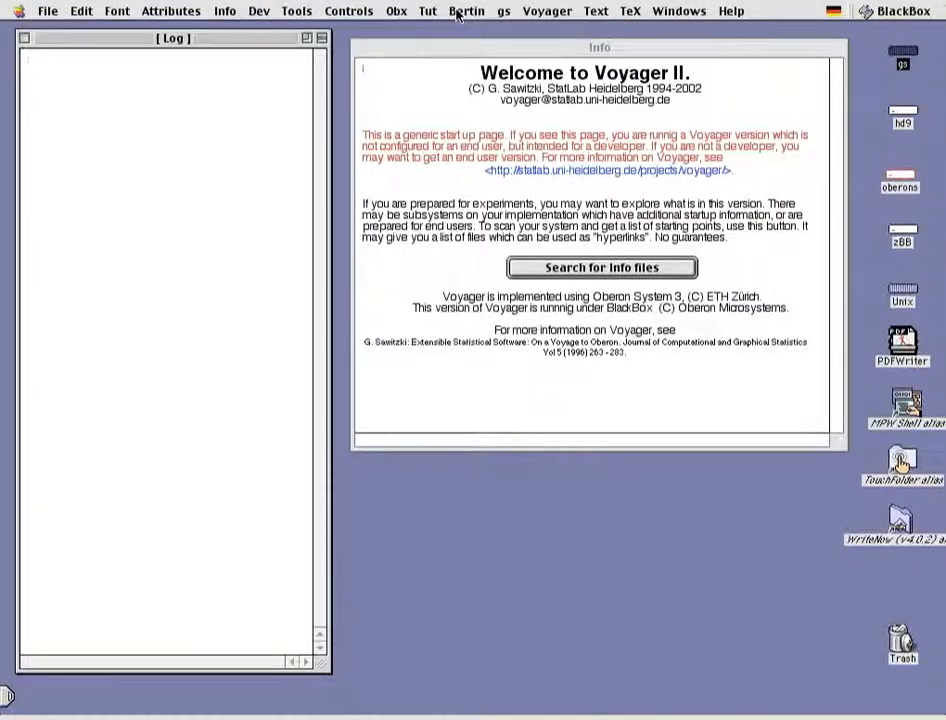
Step: Open the Bertin menu to reach its data-reading commands
{"action": "left_click", "coordinate": [479, 11]}
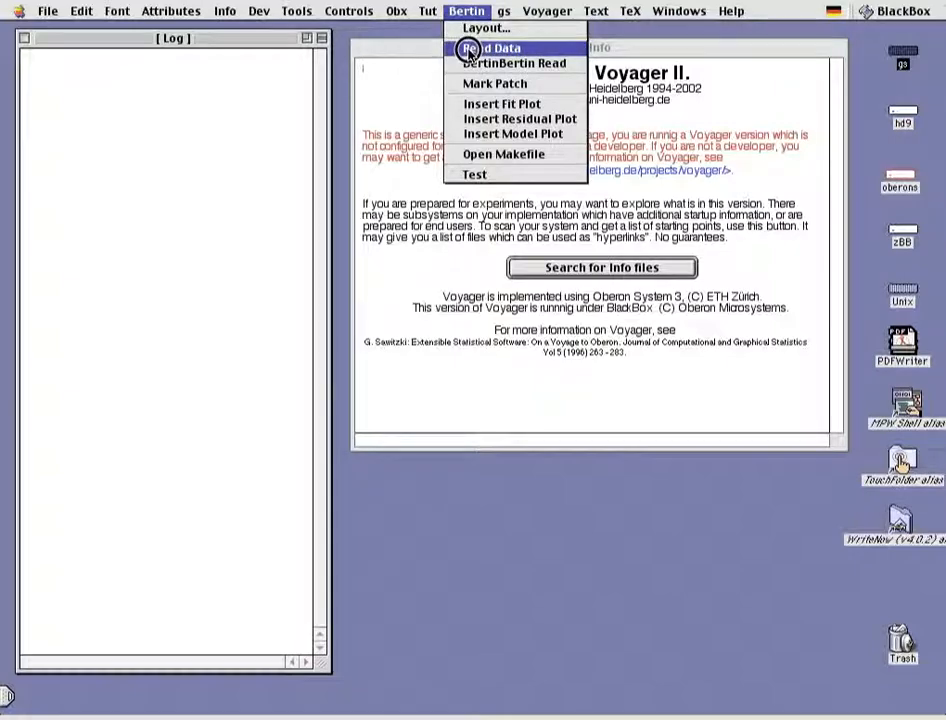
Step: Read the Hotel data file into a 20-by-12 Bertin bar-height matrix
{"action": "left_click", "coordinate": [481, 46]}
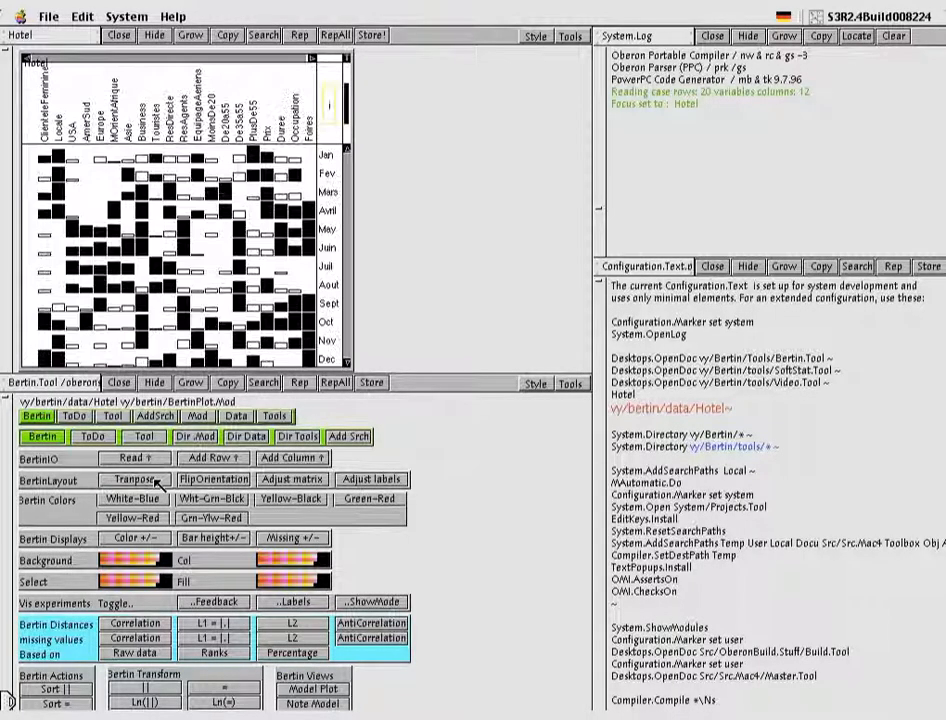
Step: Transpose the Hotel matrix, then flip the bar orientation twice back to vertical
{"action": "left_click", "coordinate": [133, 479]}
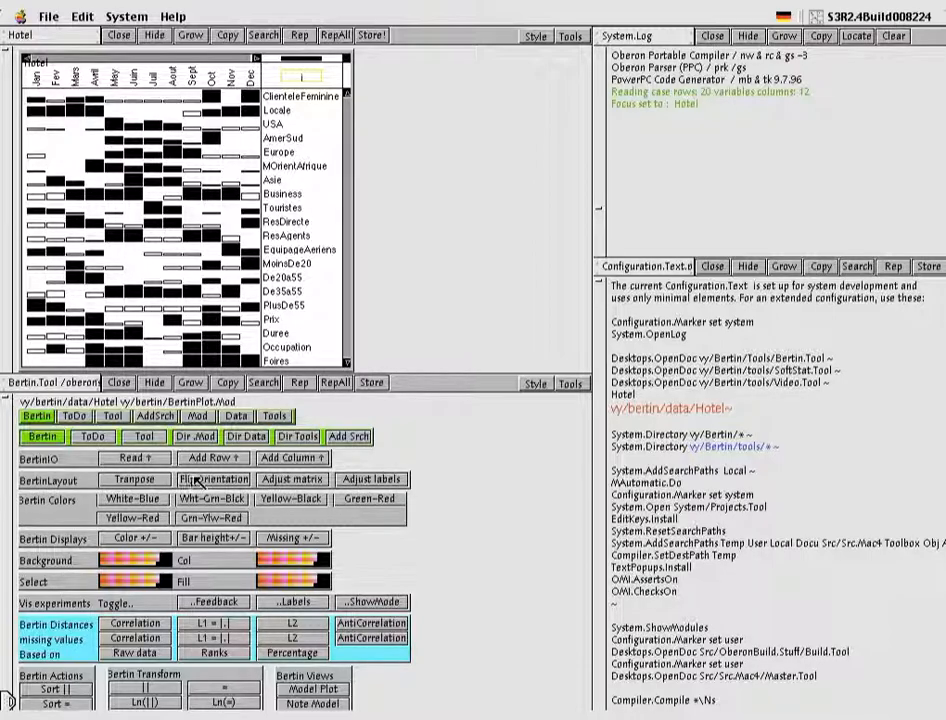
{"action": "left_click", "coordinate": [213, 479]}
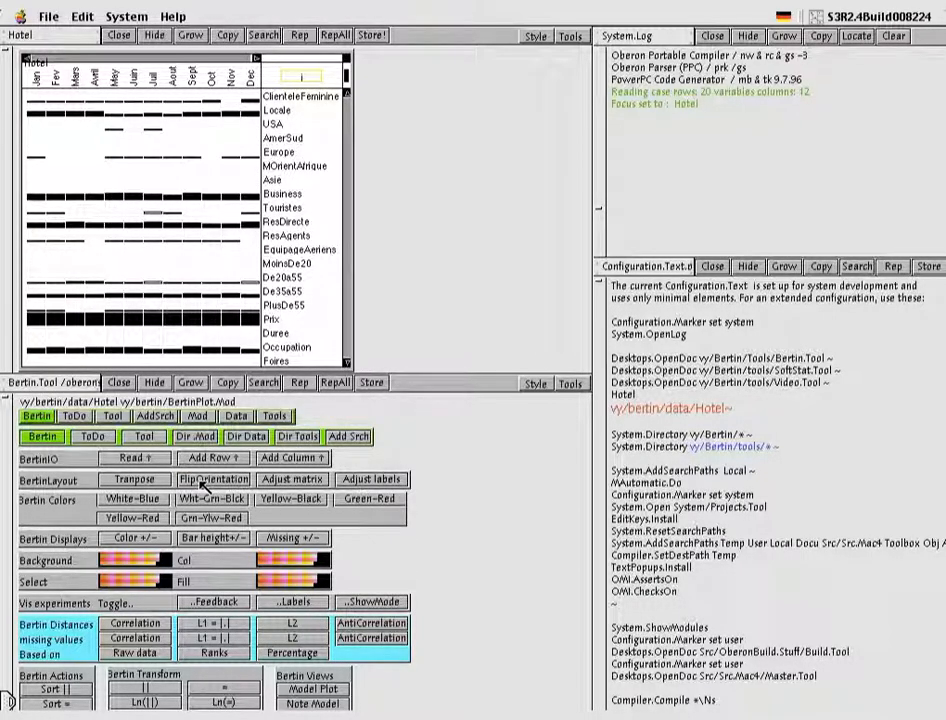
{"action": "left_click", "coordinate": [214, 479]}
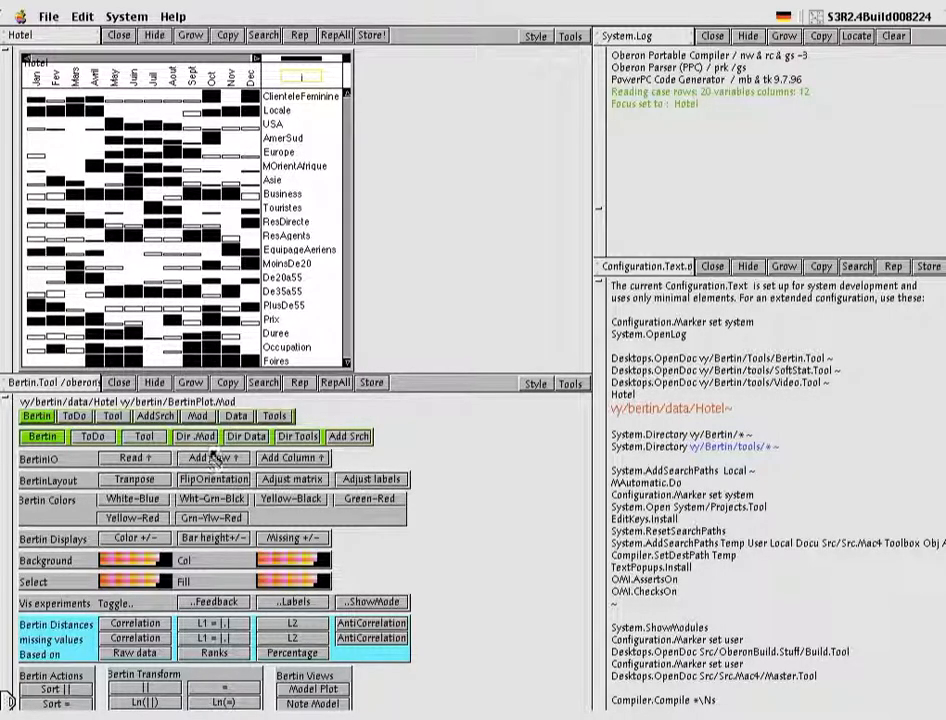
{"action": "mouse_move", "coordinate": [262, 246]}
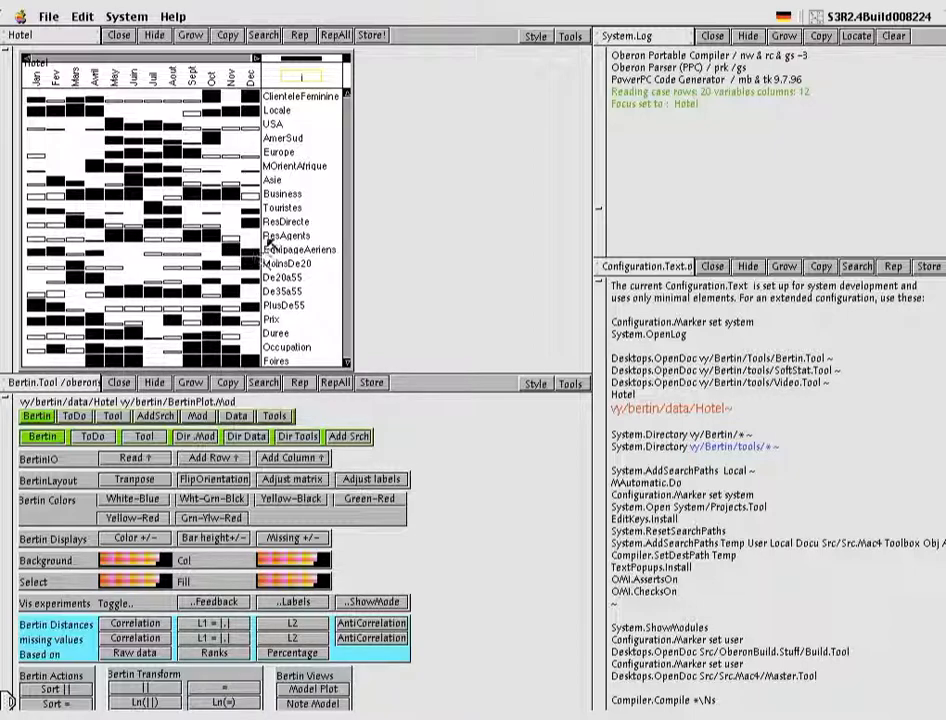
{"action": "mouse_move", "coordinate": [285, 220]}
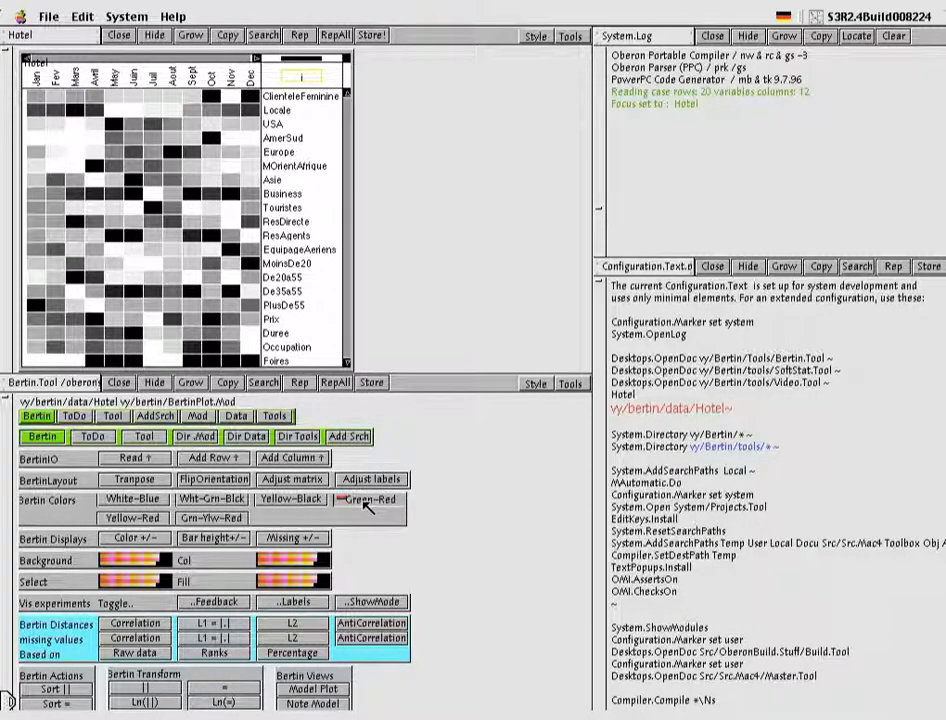
Step: Try a green-red colour scale, then settle on Yellow-Black
{"action": "left_click", "coordinate": [371, 499]}
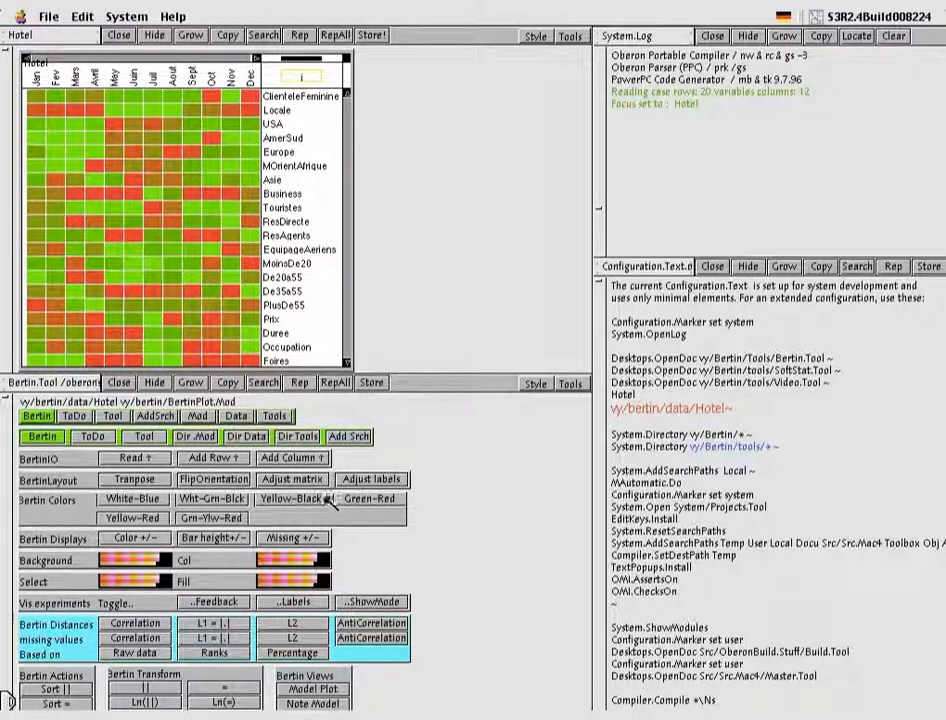
{"action": "left_click", "coordinate": [292, 499]}
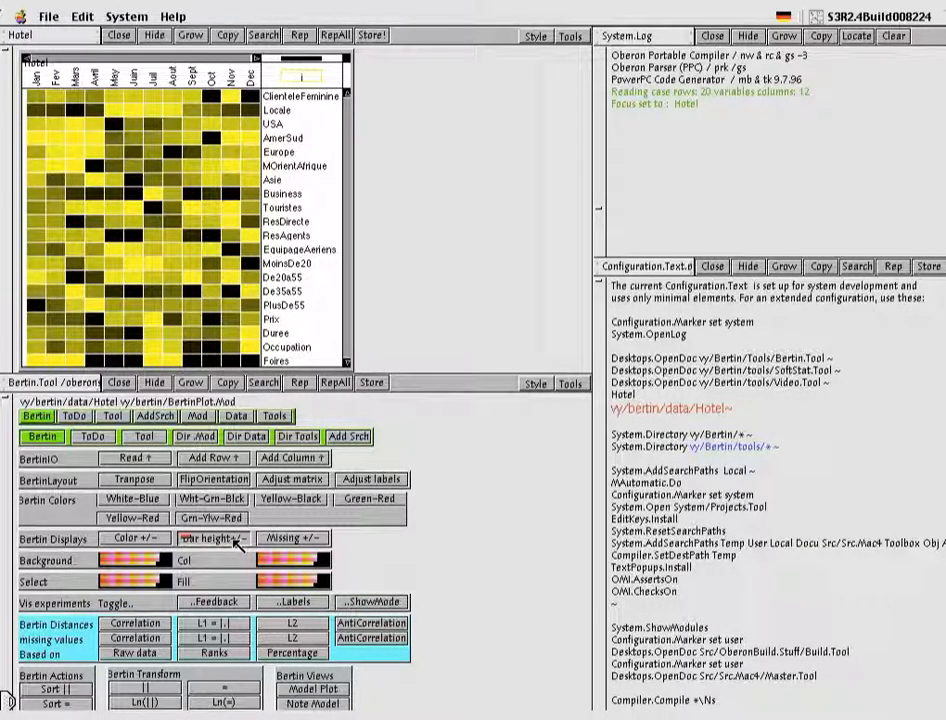
Step: Switch the cell display to Bar height+/- so values appear as black bars
{"action": "left_click", "coordinate": [210, 538]}
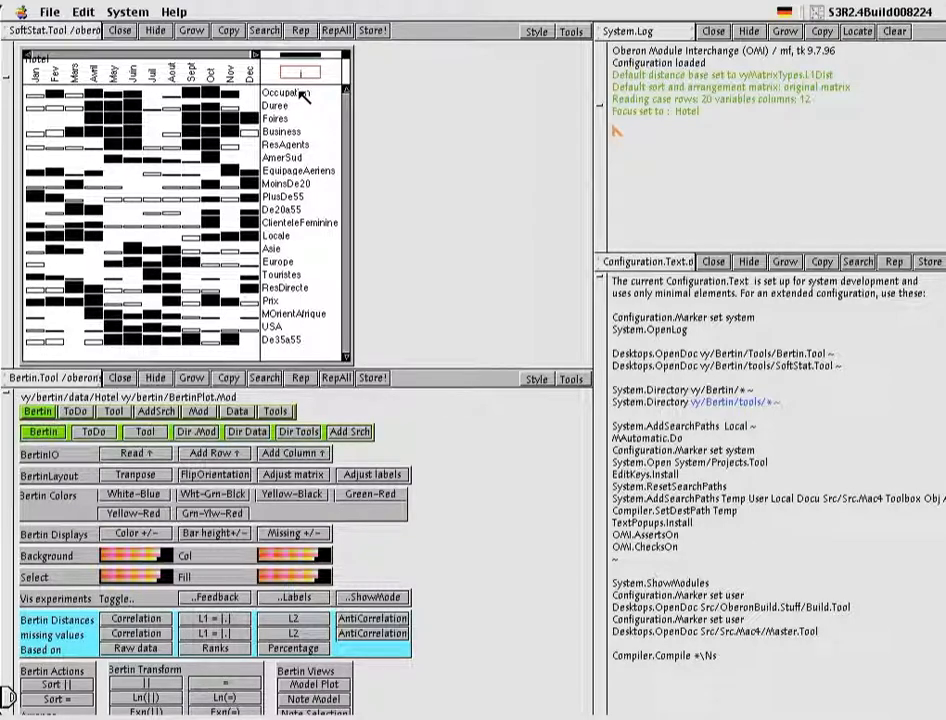
Step: Select Occupation as the reference row and build a fitted matrix from the selection
{"action": "left_click", "coordinate": [285, 92]}
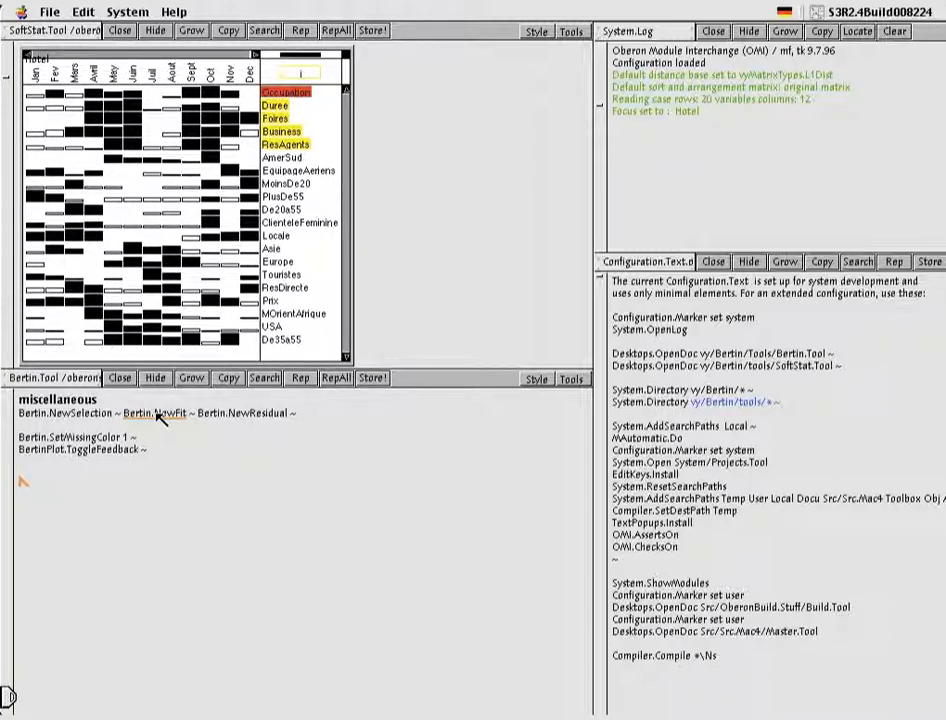
{"action": "left_click", "coordinate": [162, 413]}
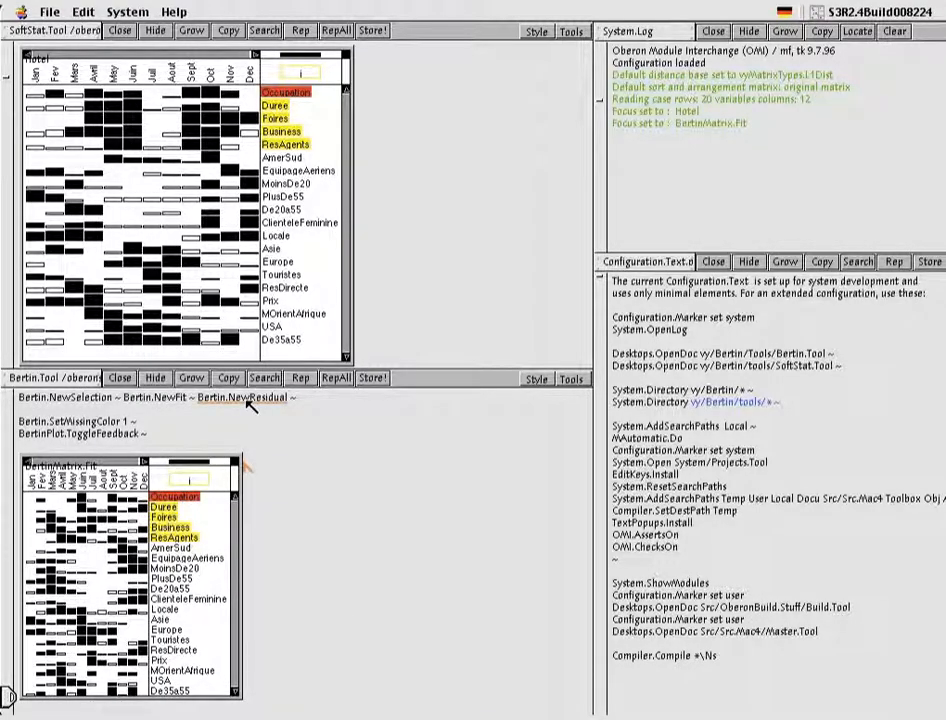
Step: Create a residual matrix from the fitted Hotel model
{"action": "left_click", "coordinate": [240, 400]}
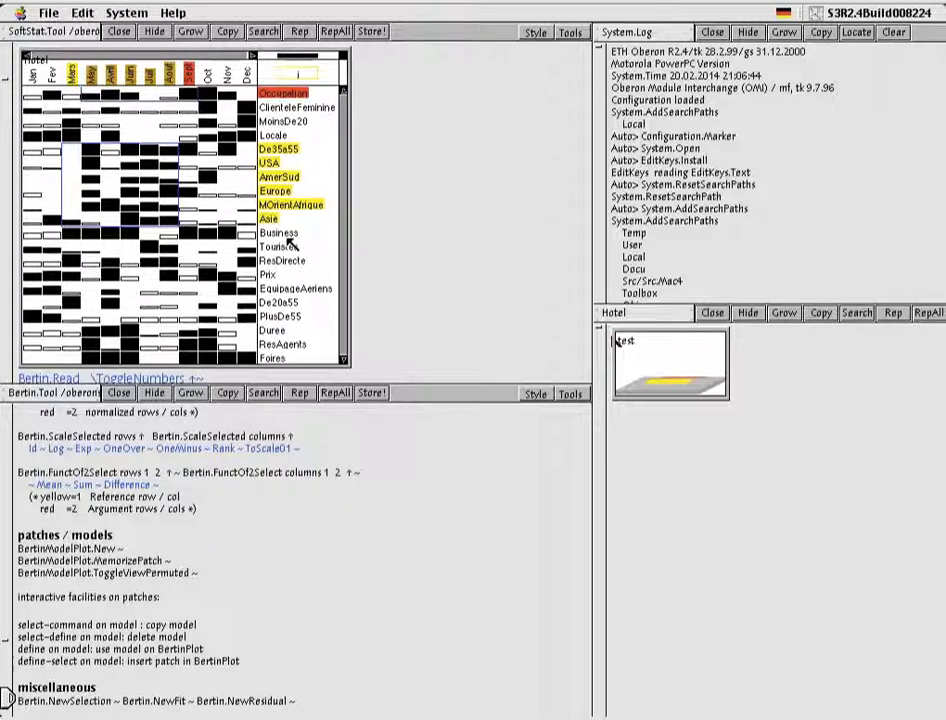
{"action": "mouse_move", "coordinate": [291, 243]}
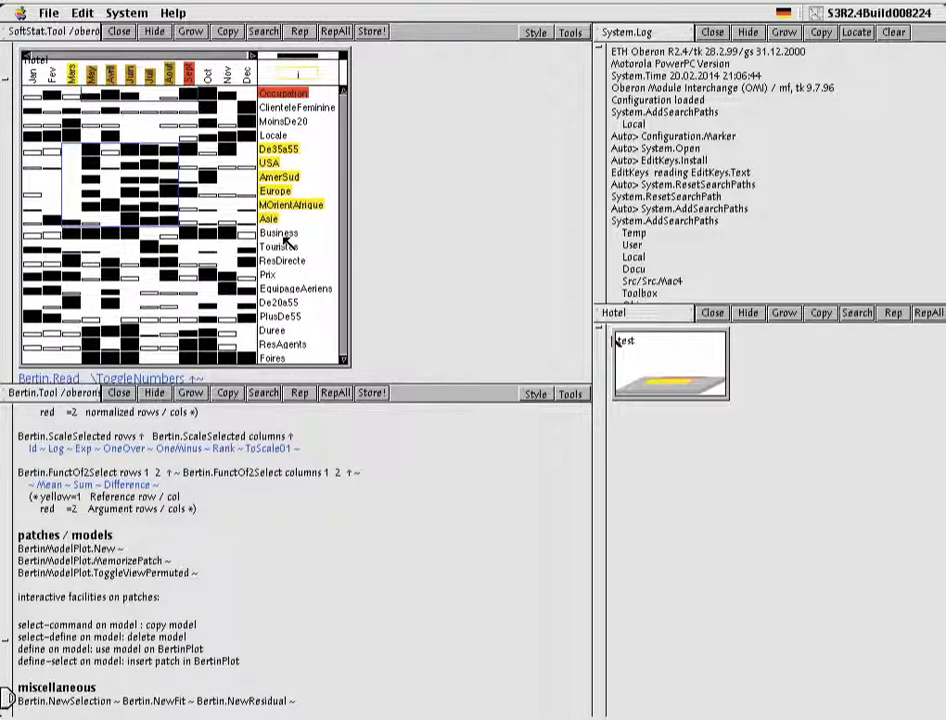
Step: Add Business to the highlighted De35a55-through-Asie row selection
{"action": "left_click", "coordinate": [277, 233]}
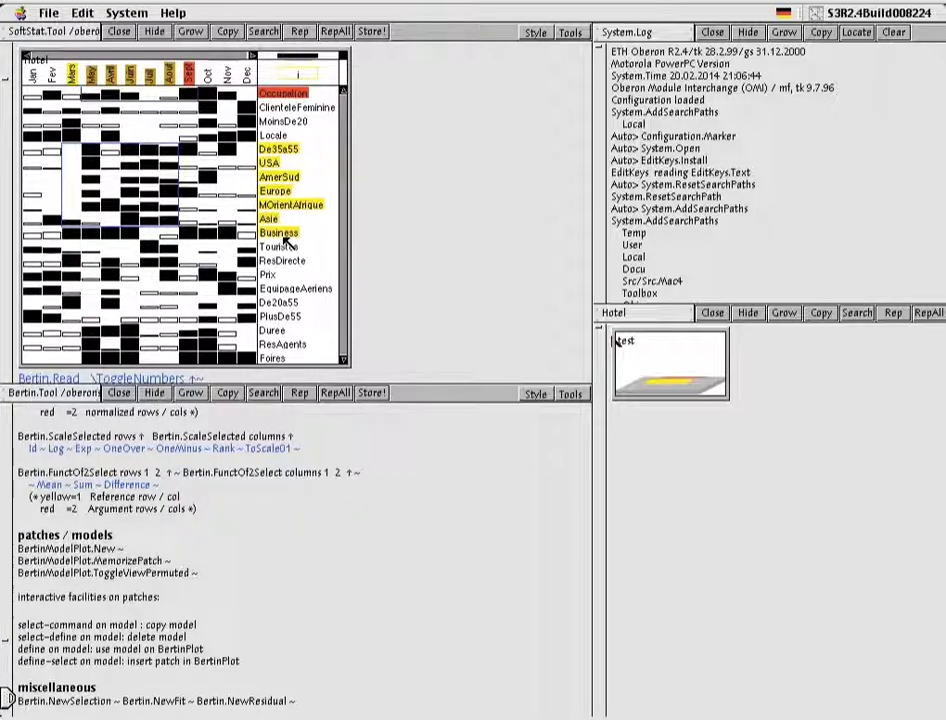